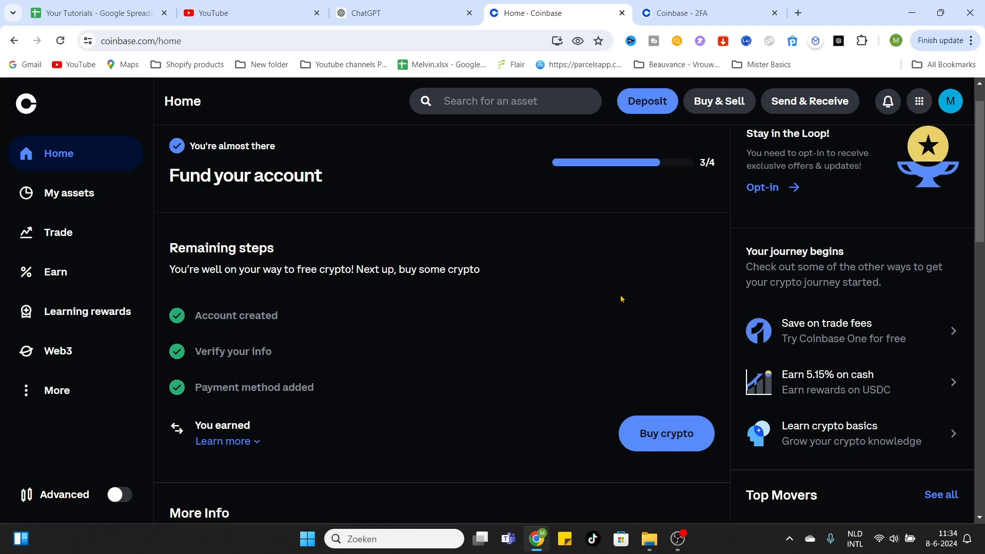
mouse_move(622, 325)
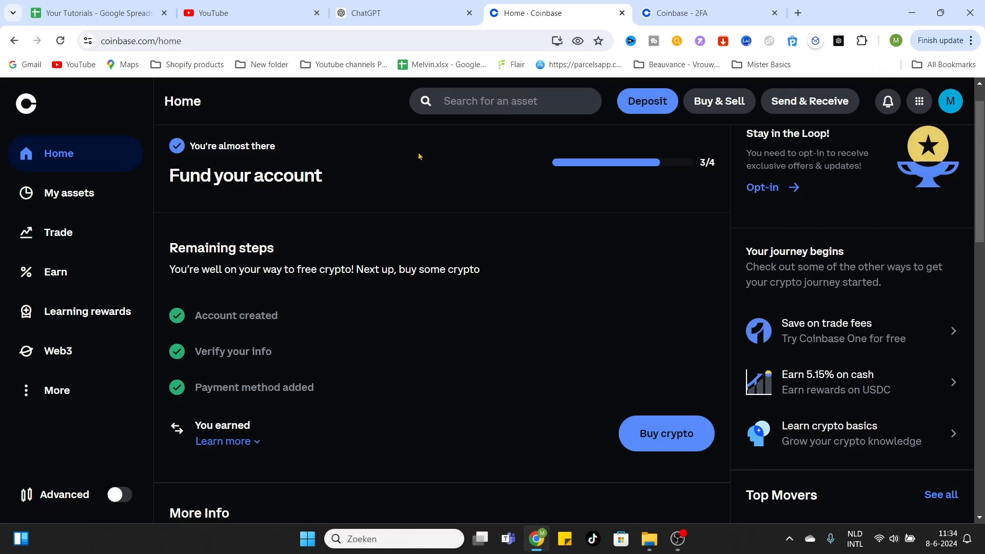
Step: Navigate from the avatar menu to Settings > Payment methods, showing the ING BANK NV AMSTERDAM account
double_click(286, 386)
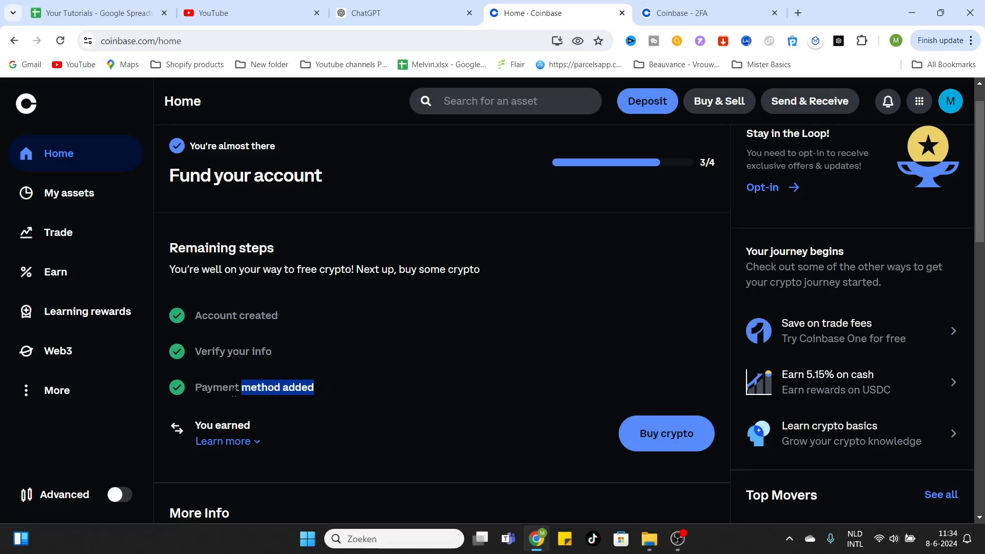
click(363, 391)
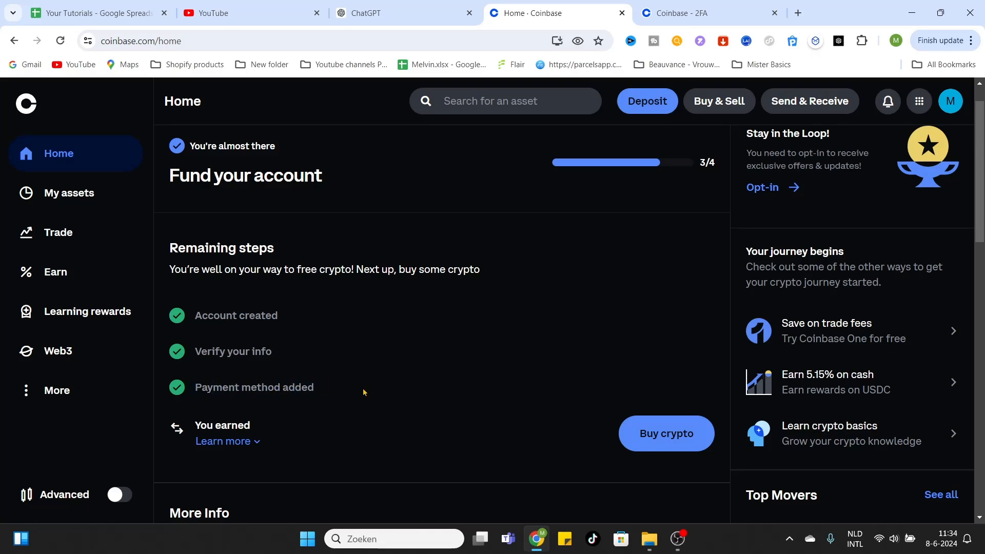
mouse_move(330, 391)
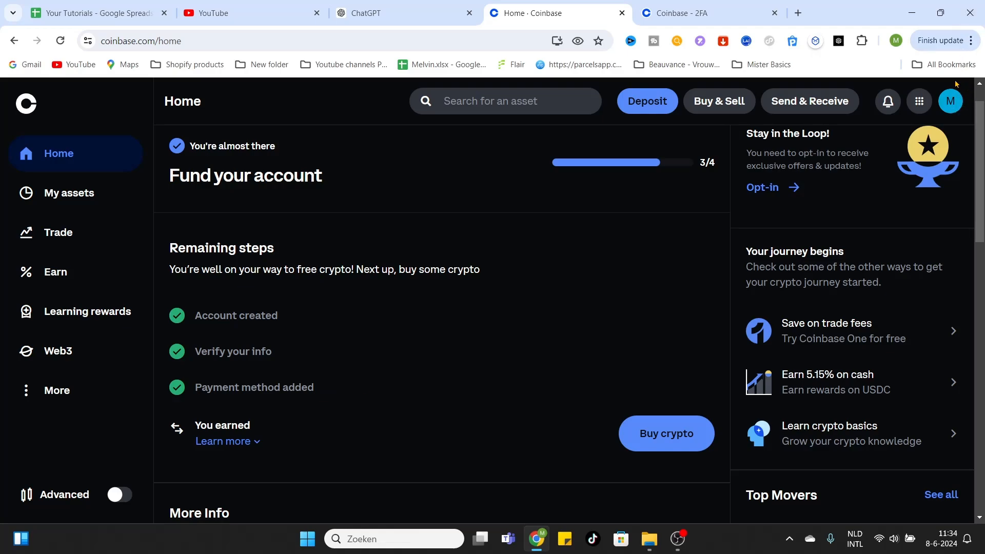
mouse_move(950, 101)
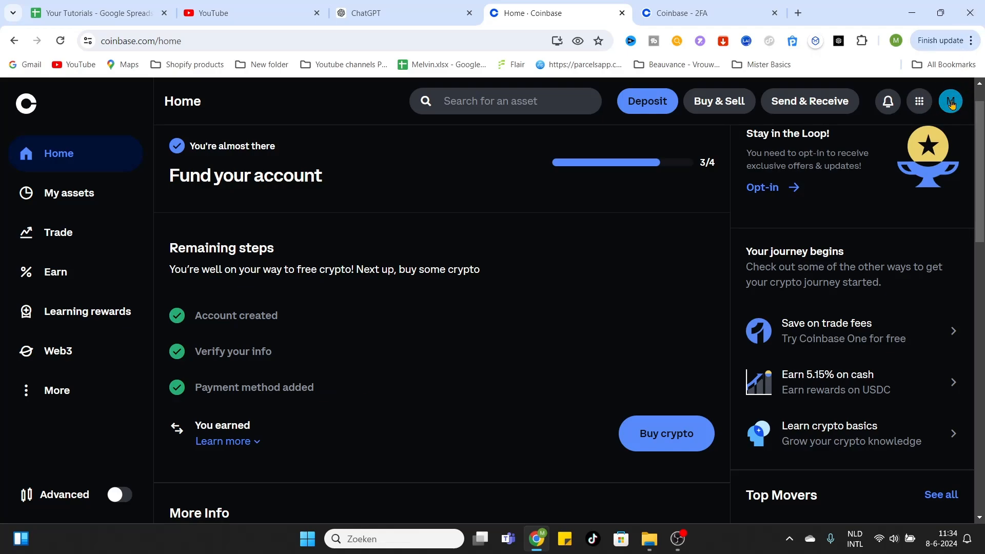
click(950, 101)
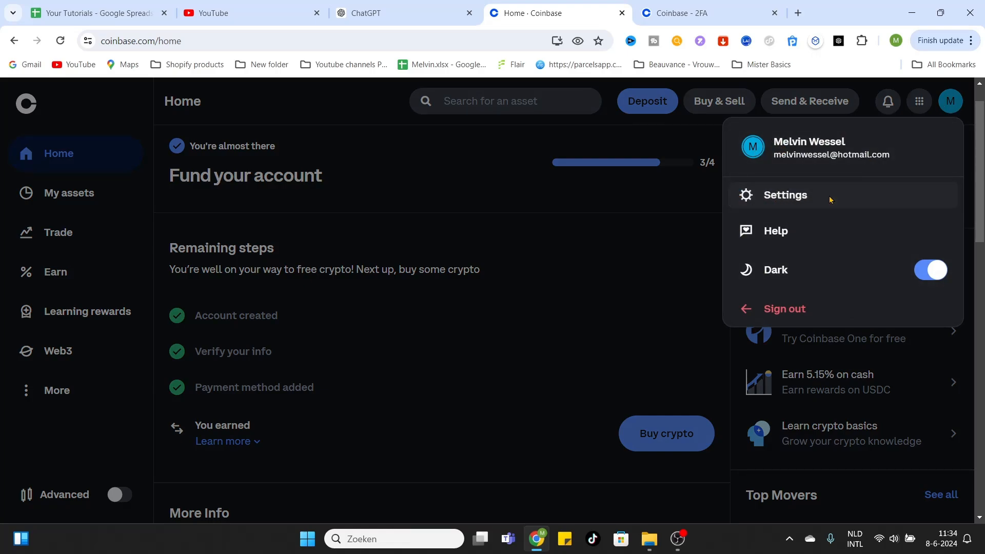
click(784, 194)
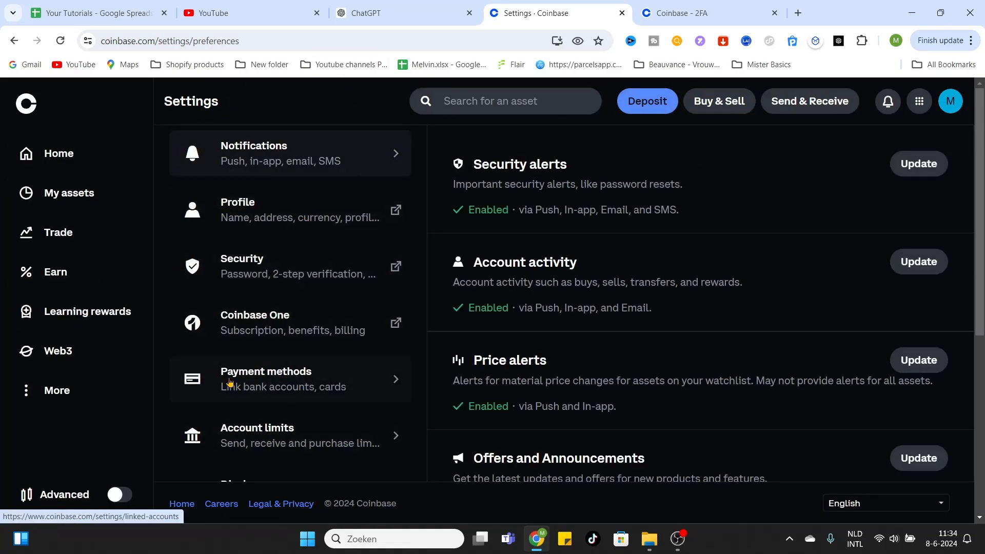
click(265, 378)
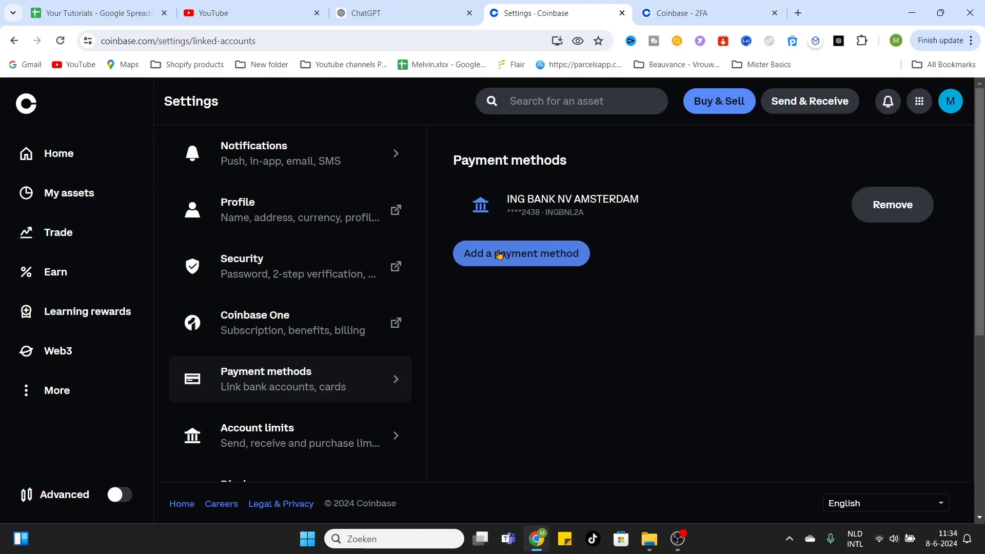
Step: Show the iDEAL, Easy bank transfer, Euro bank account and Credit/Debit card payment options
click(520, 253)
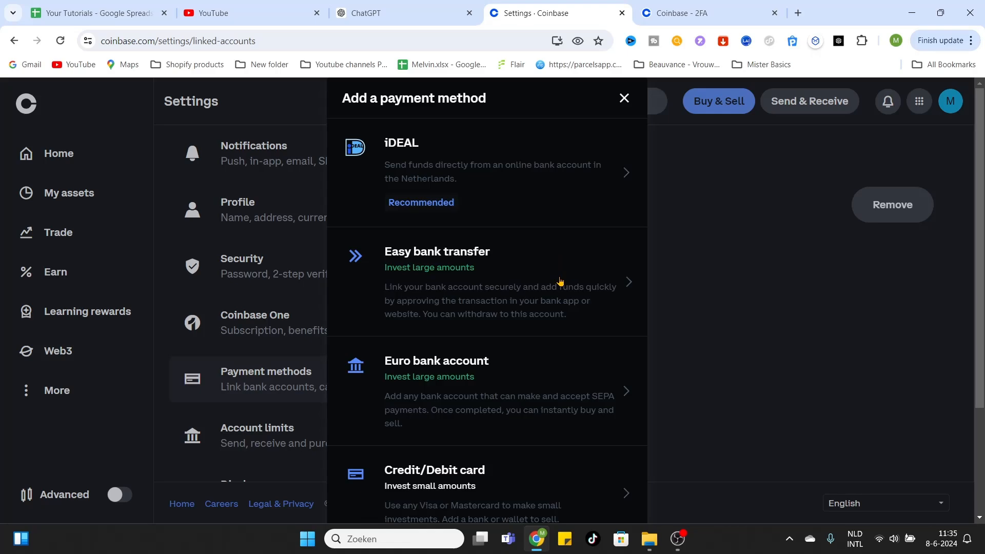
mouse_move(375, 140)
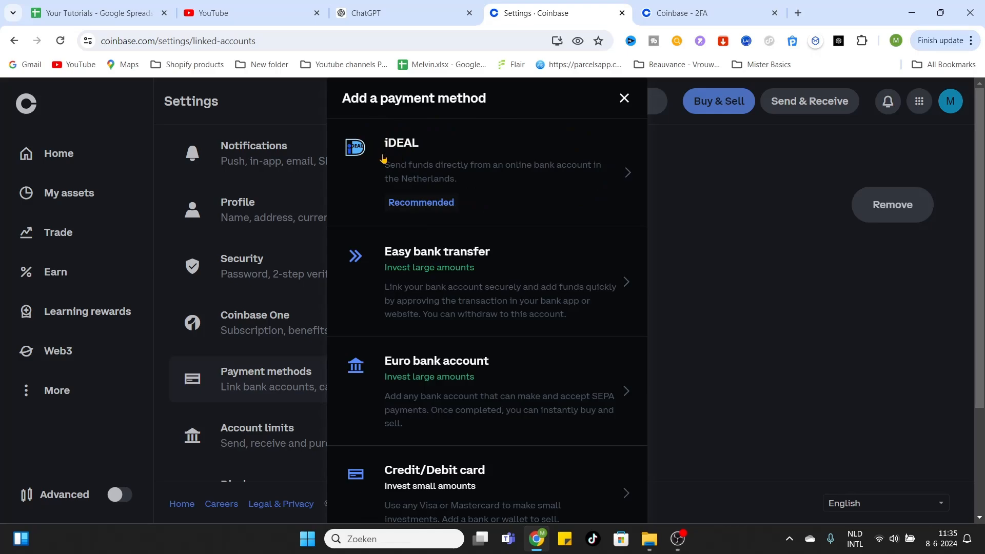
scroll(down, 3)
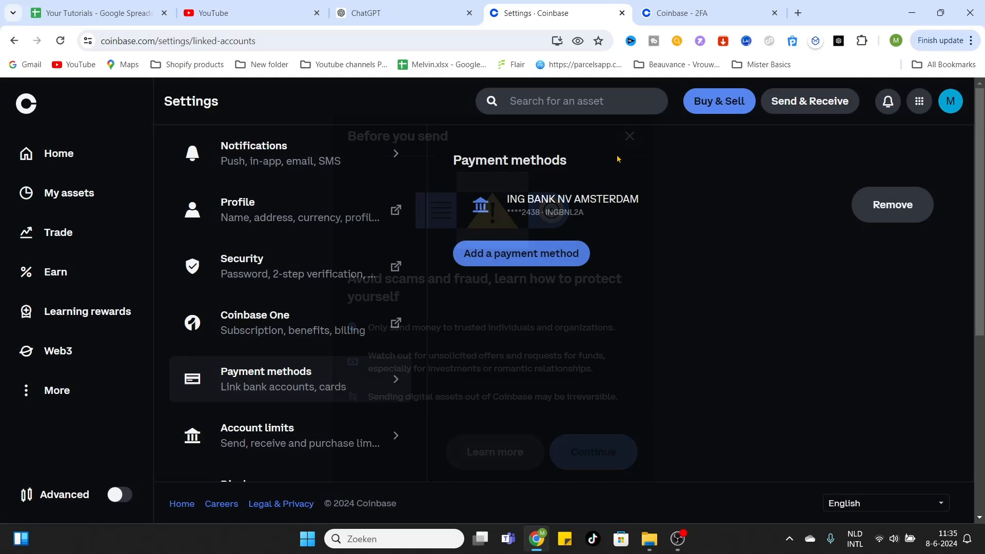
click(520, 253)
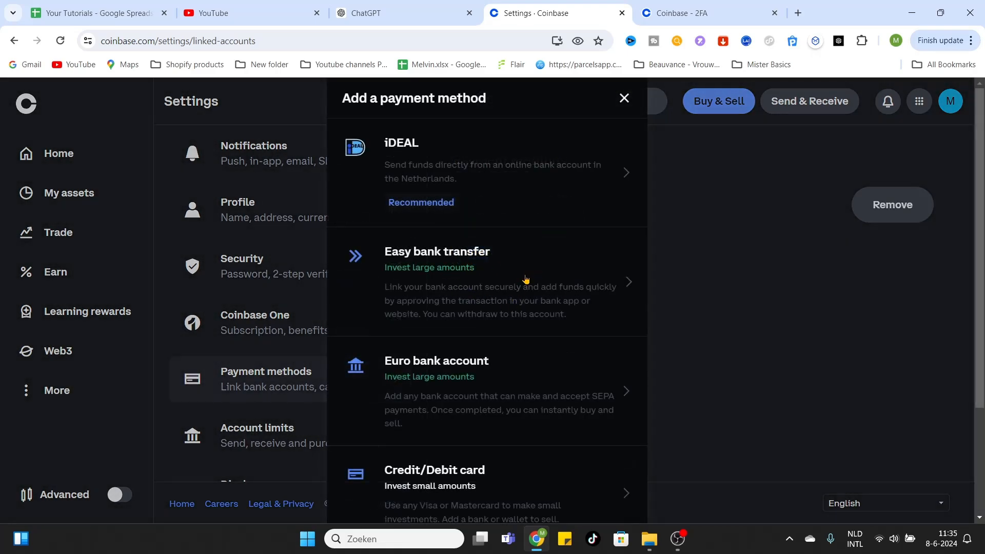
Step: Scroll the payment options list to reveal PayPal below Credit/Debit card
scroll(down, 3)
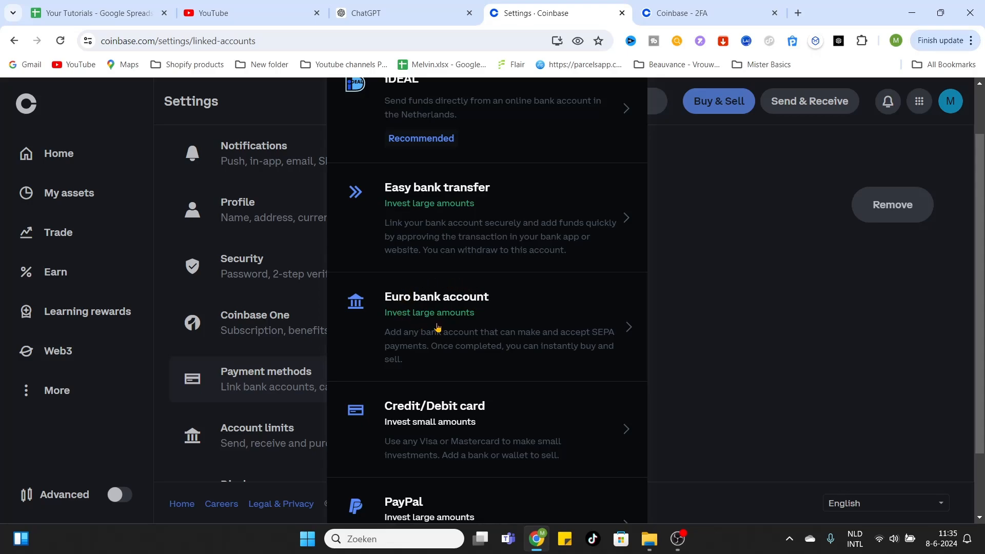
mouse_move(541, 332)
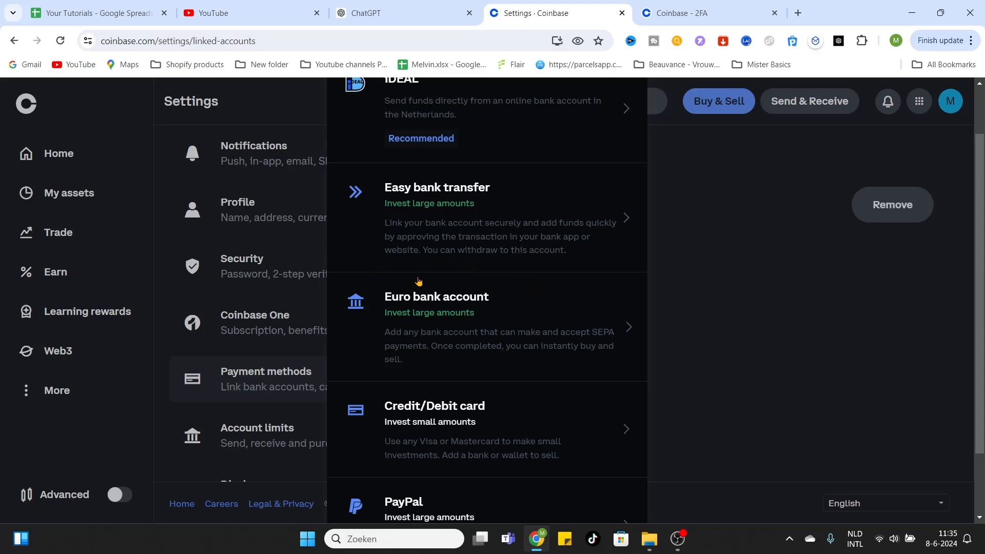
mouse_move(584, 341)
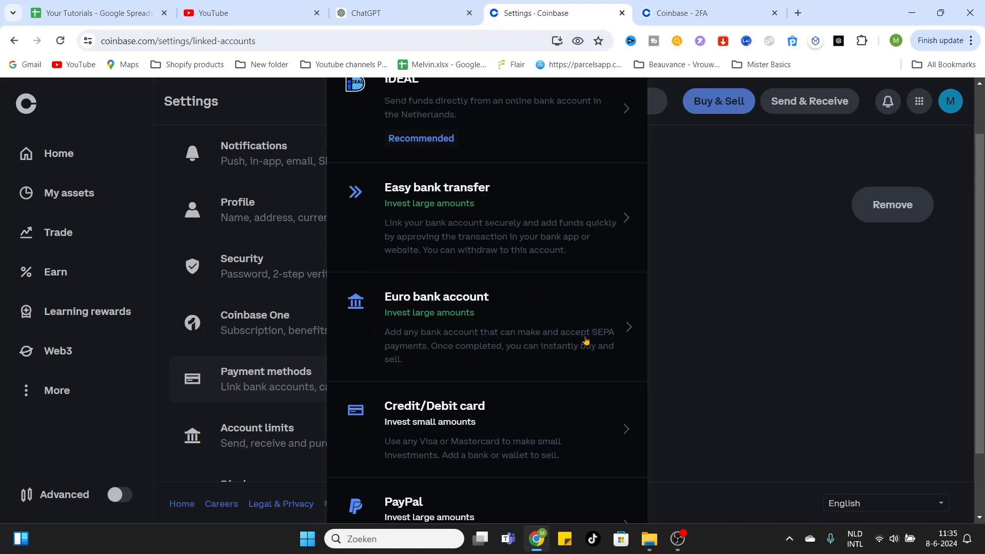
mouse_move(418, 349)
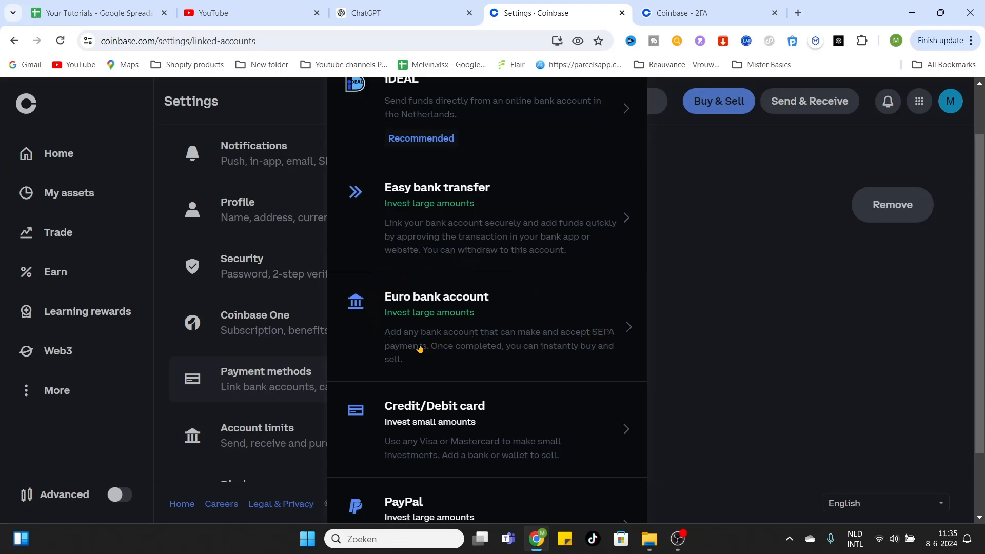
mouse_move(576, 309)
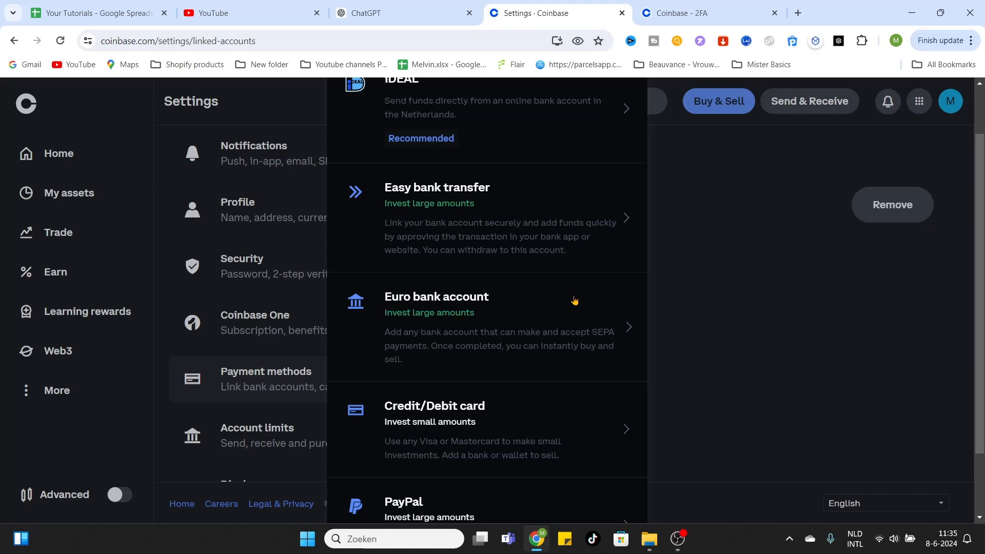
mouse_move(383, 320)
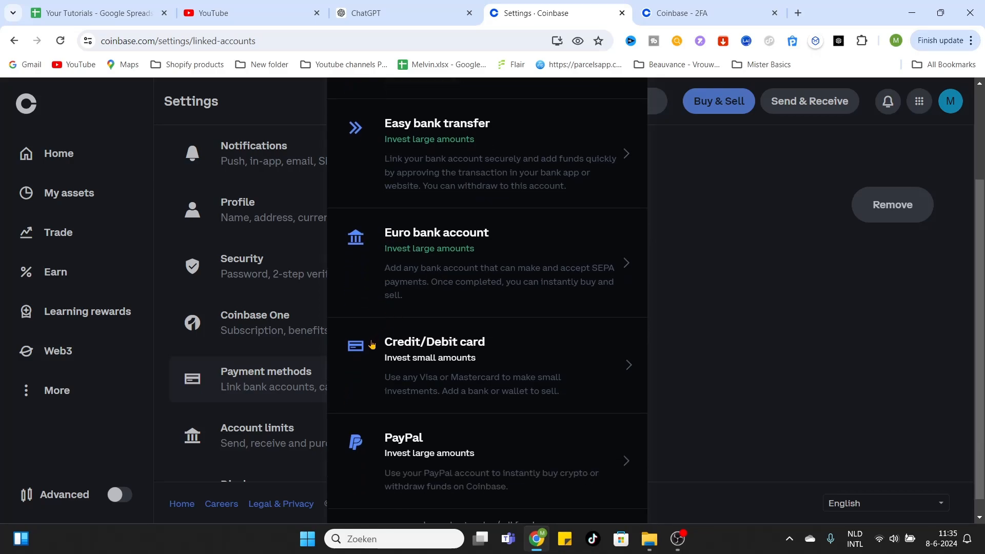
mouse_move(375, 344)
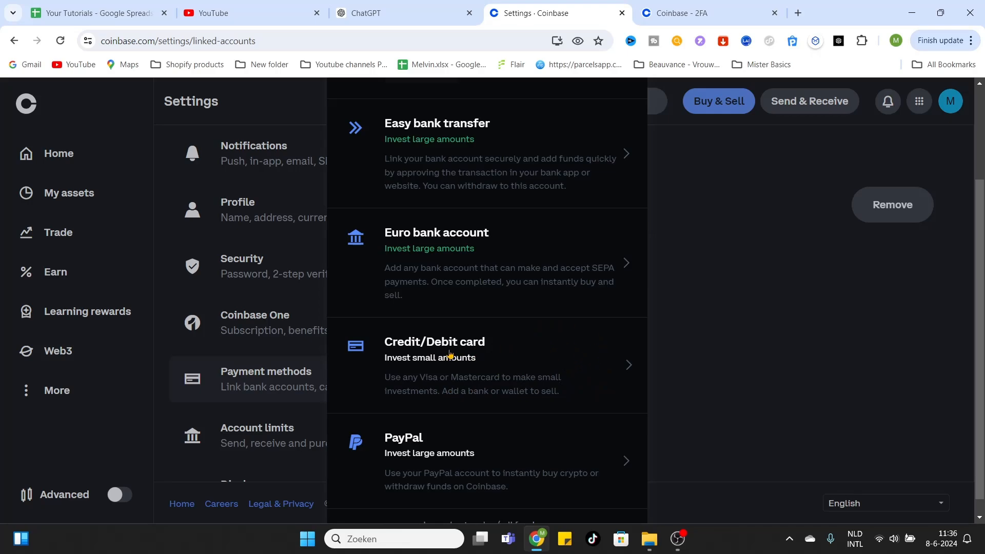
mouse_move(560, 394)
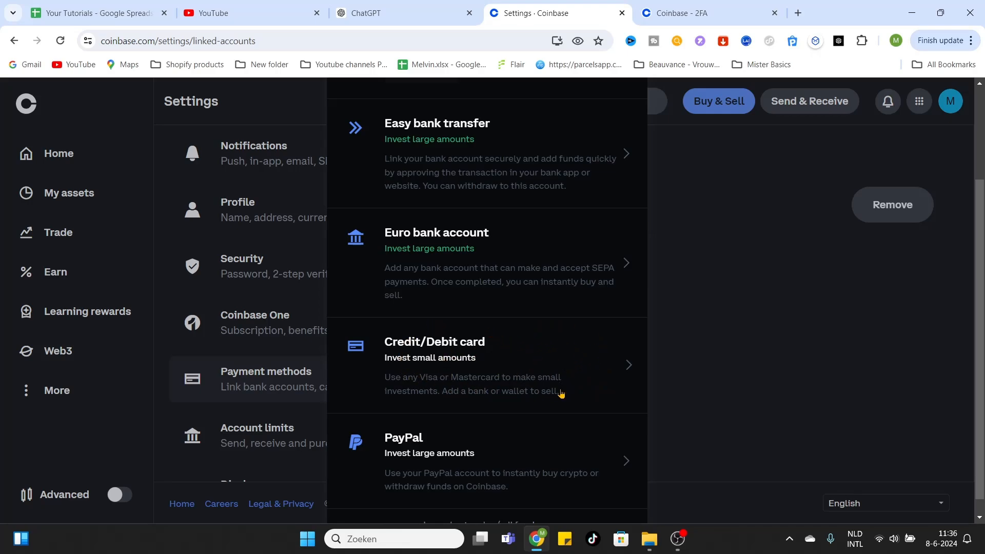
mouse_move(526, 330)
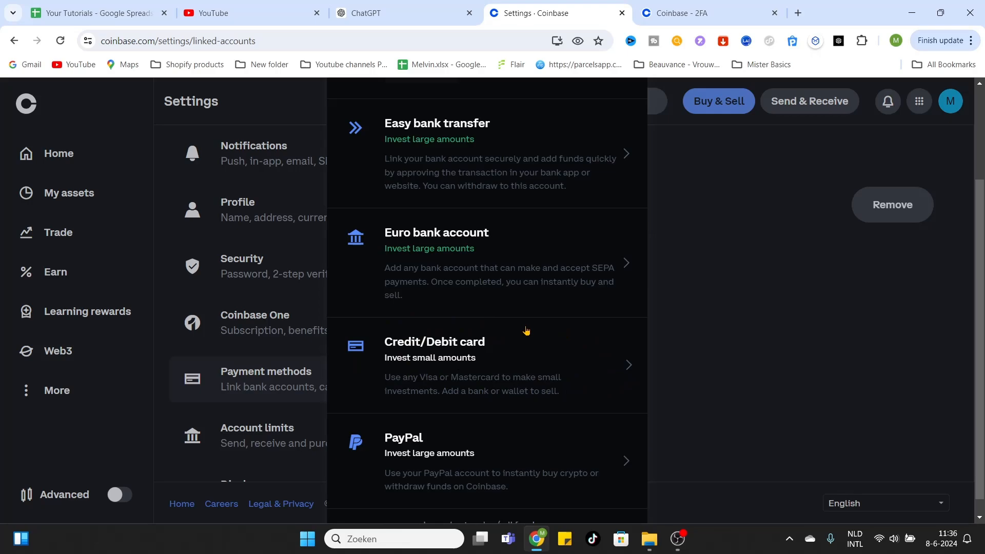
mouse_move(498, 349)
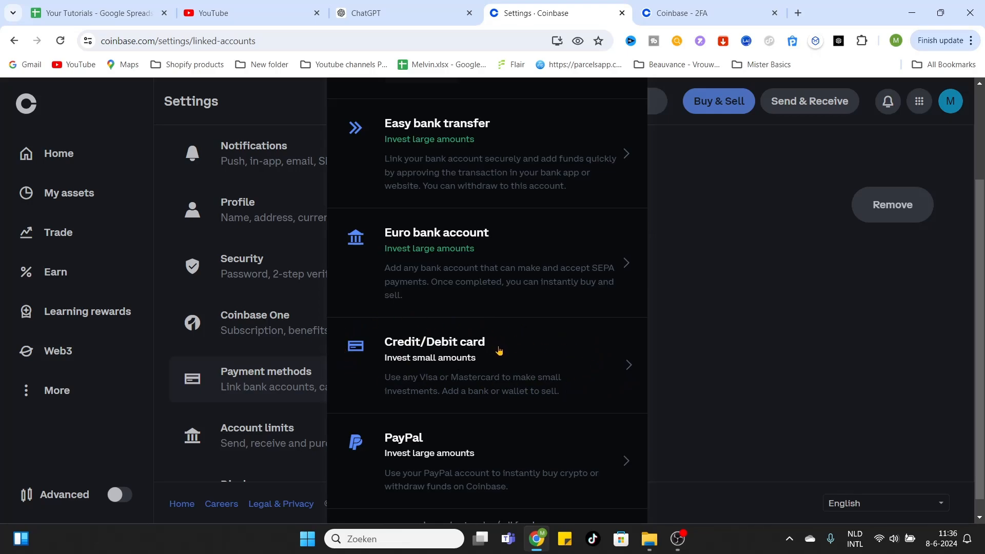
scroll(down, 3)
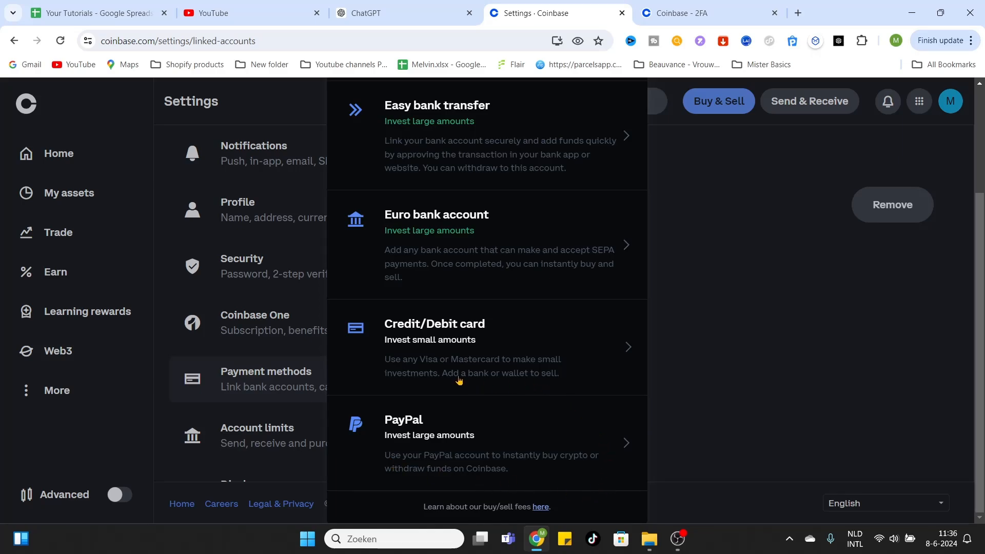
mouse_move(387, 419)
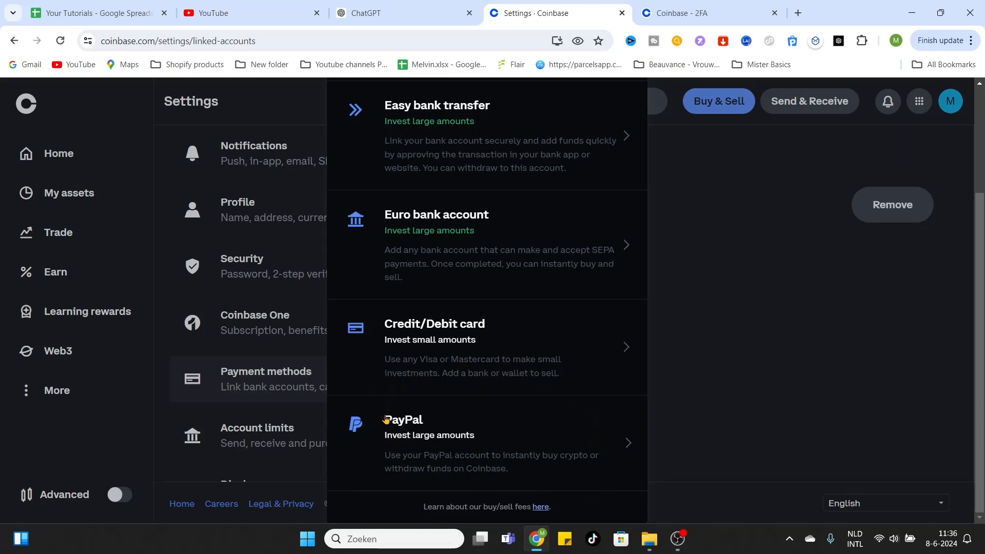
mouse_move(457, 394)
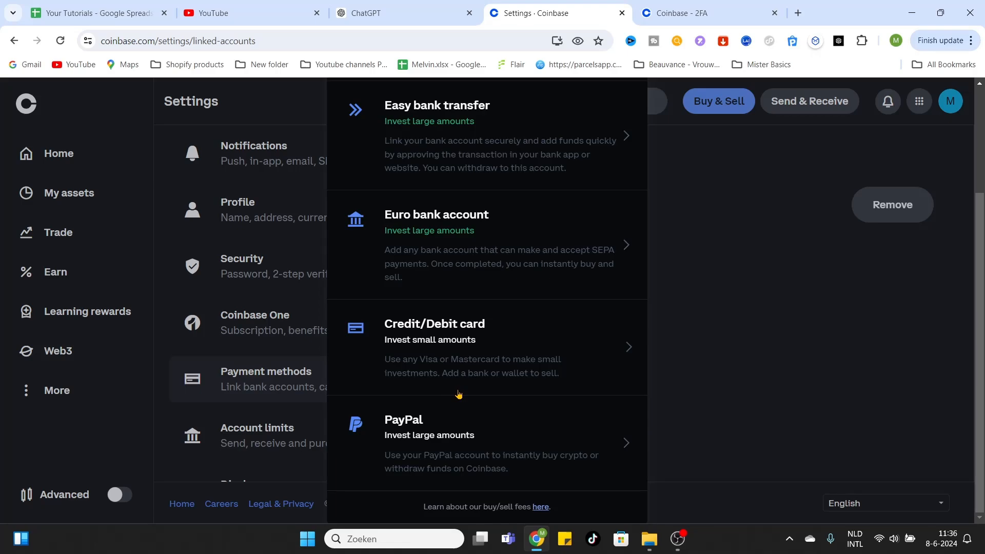
mouse_move(403, 400)
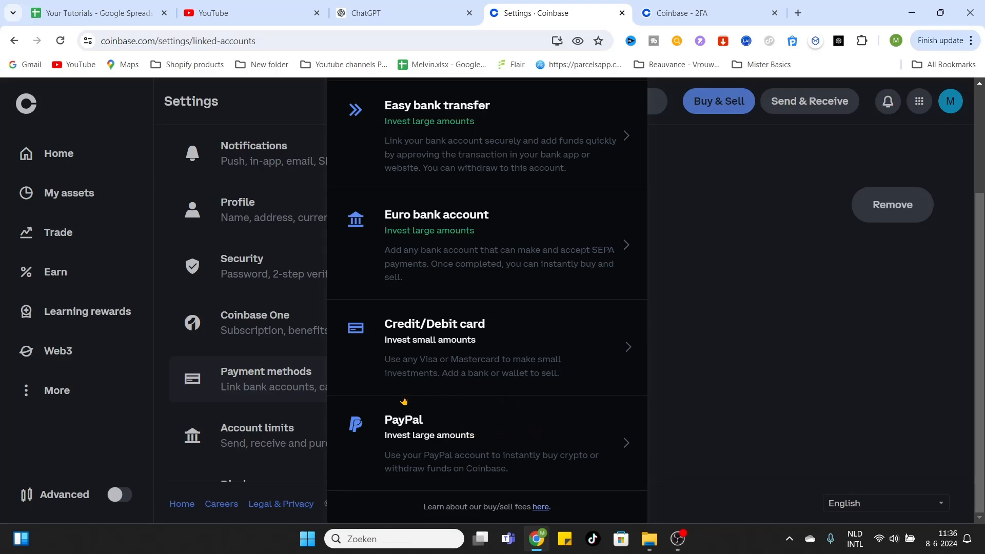
mouse_move(477, 440)
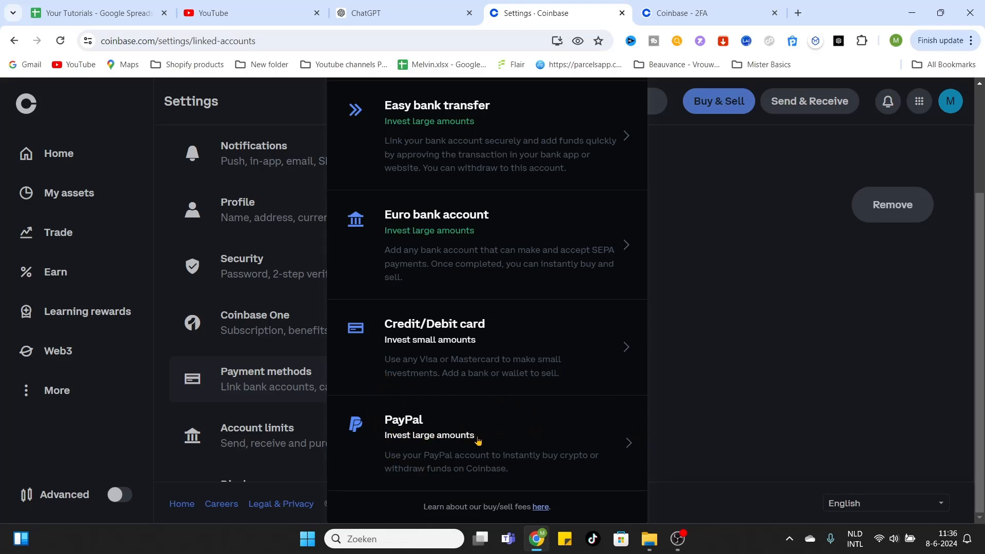
mouse_move(514, 417)
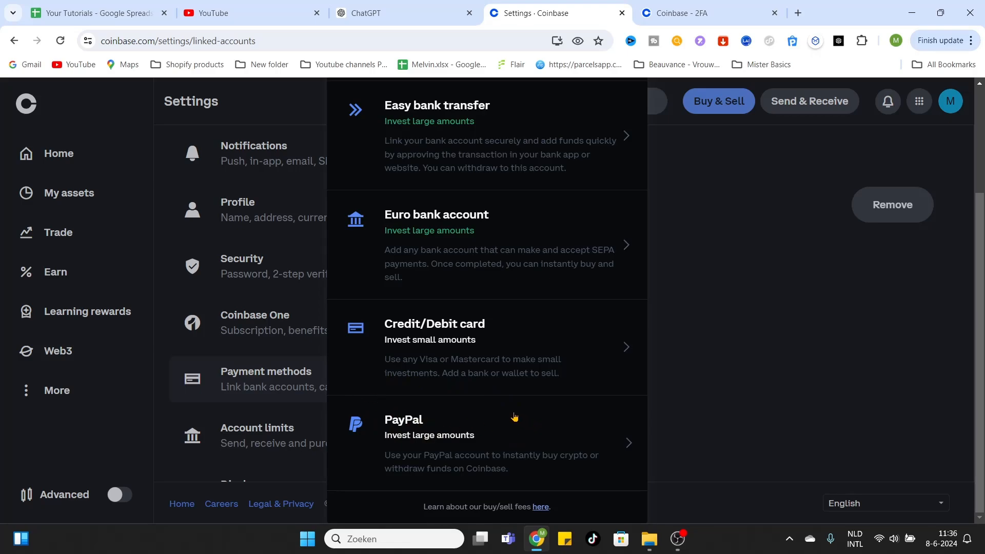
mouse_move(535, 451)
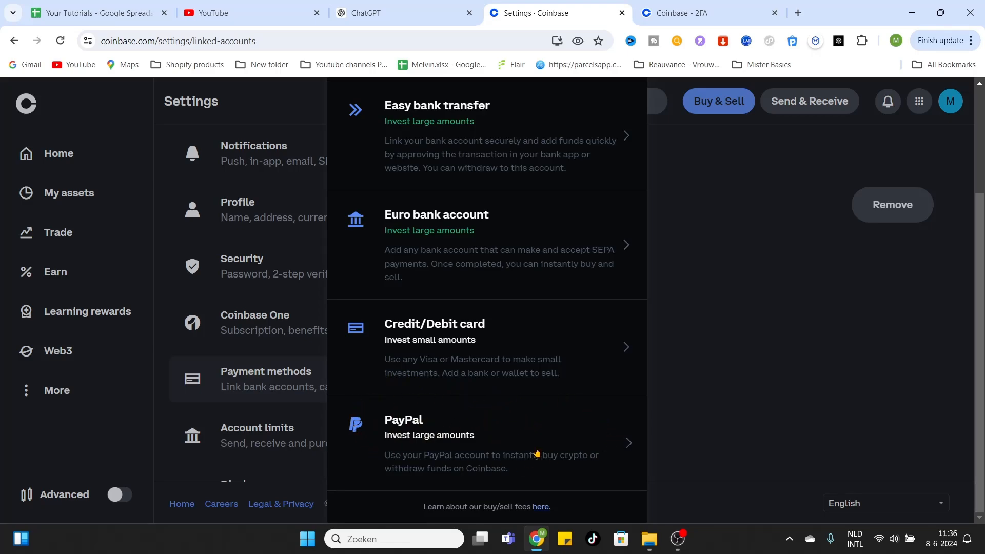
mouse_move(397, 456)
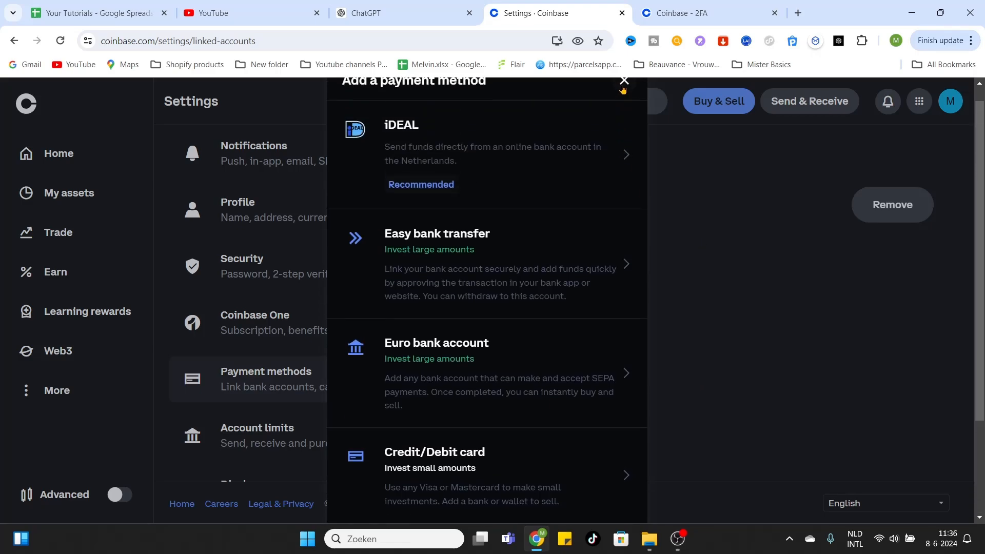
Step: Dismiss the Add a payment method dialog, back to the ING bank account listing
click(623, 81)
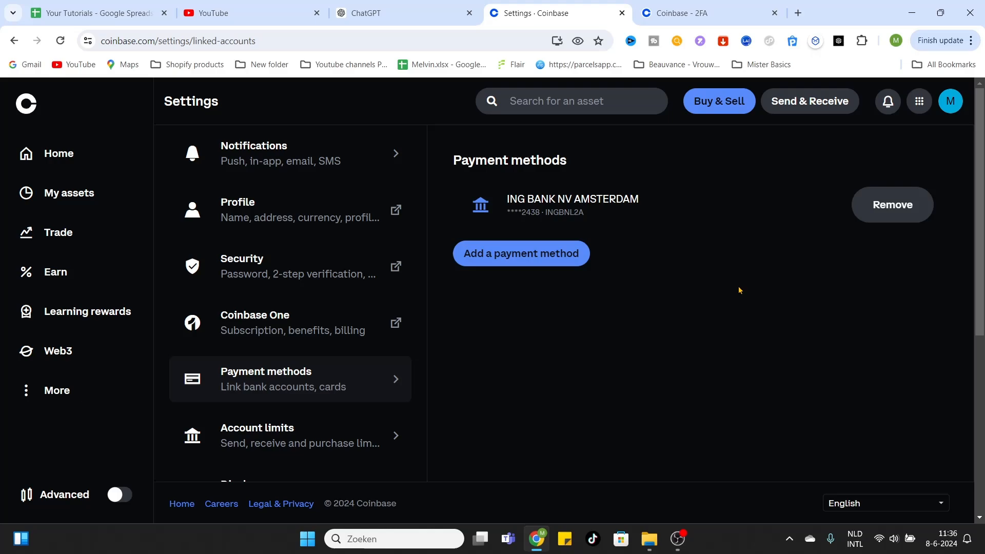
mouse_move(727, 297)
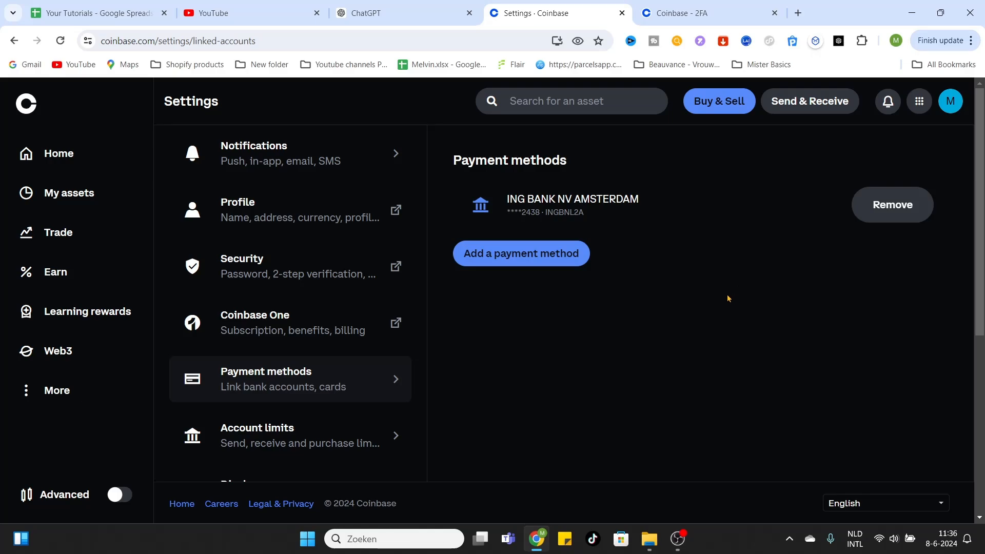
mouse_move(758, 313)
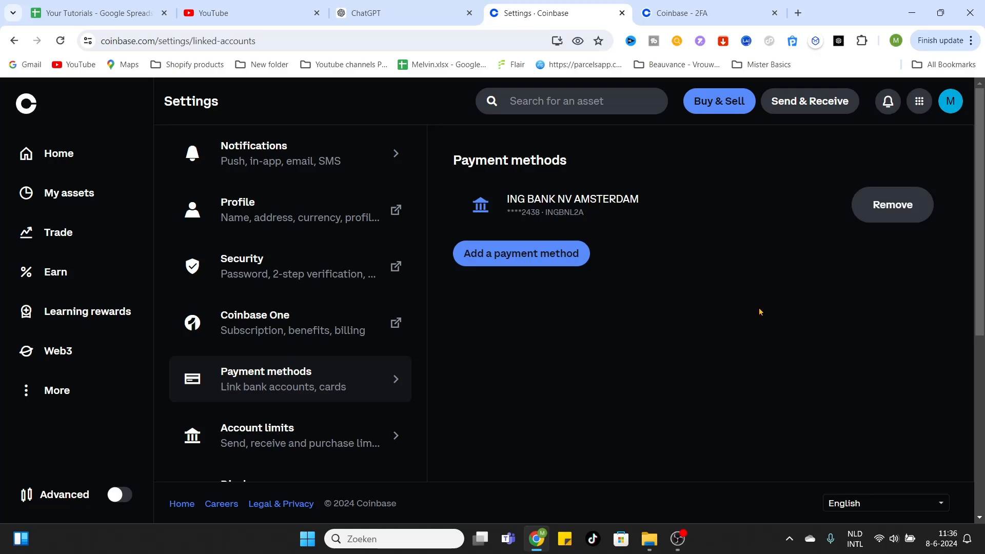